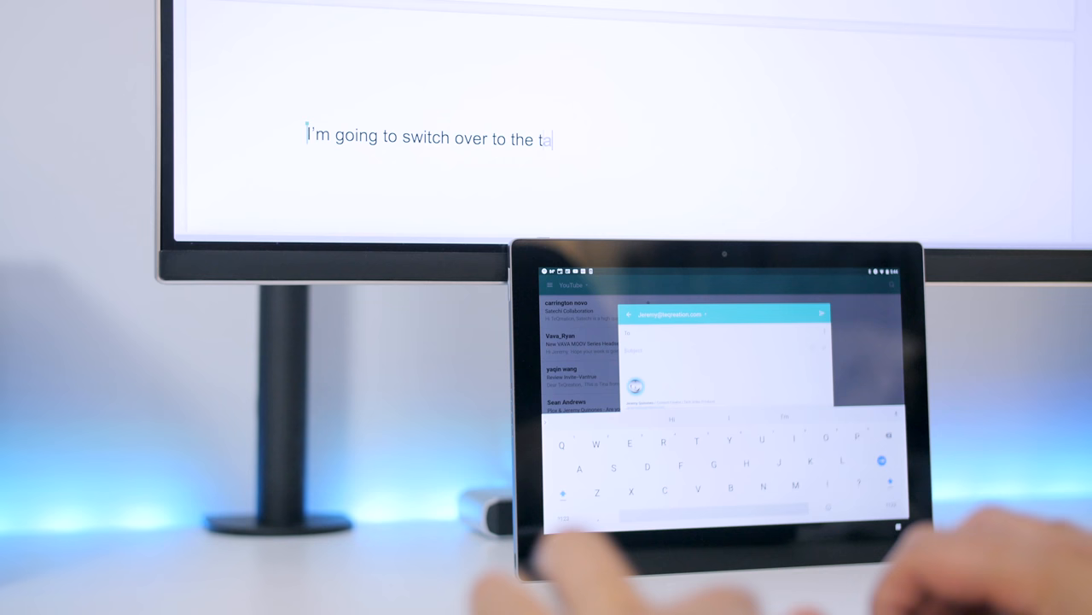
pyautogui.write('blet now...')
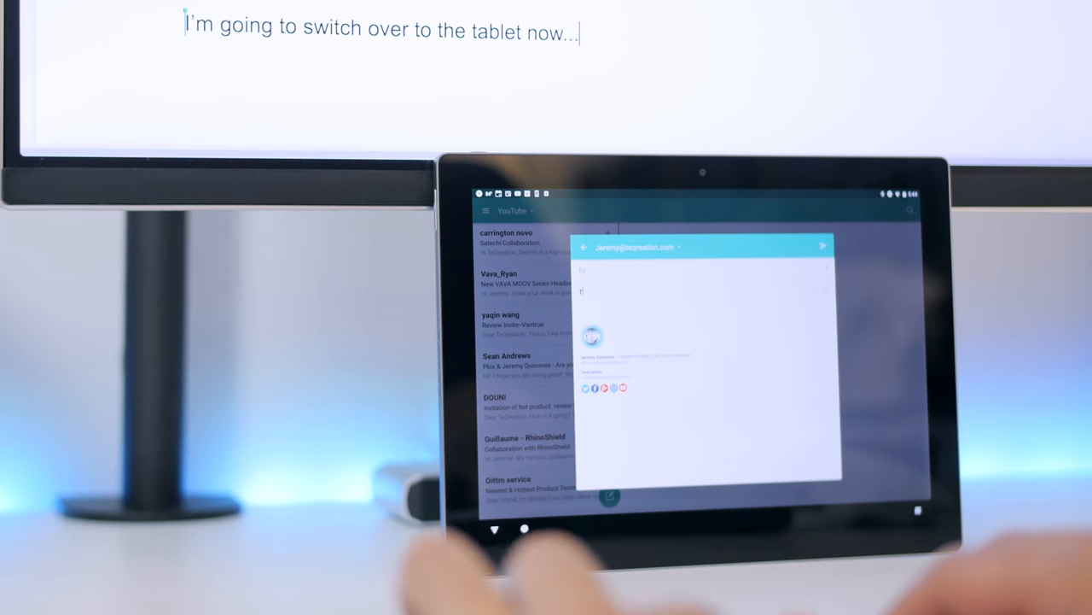
pyautogui.write('Testing on')
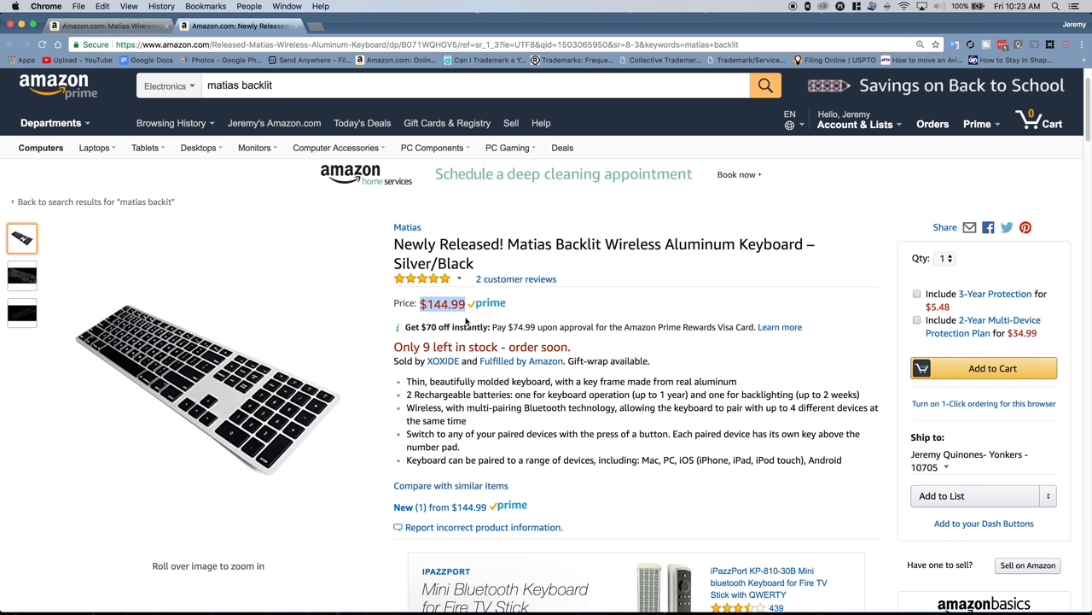
pyautogui.moveTo(175, 72)
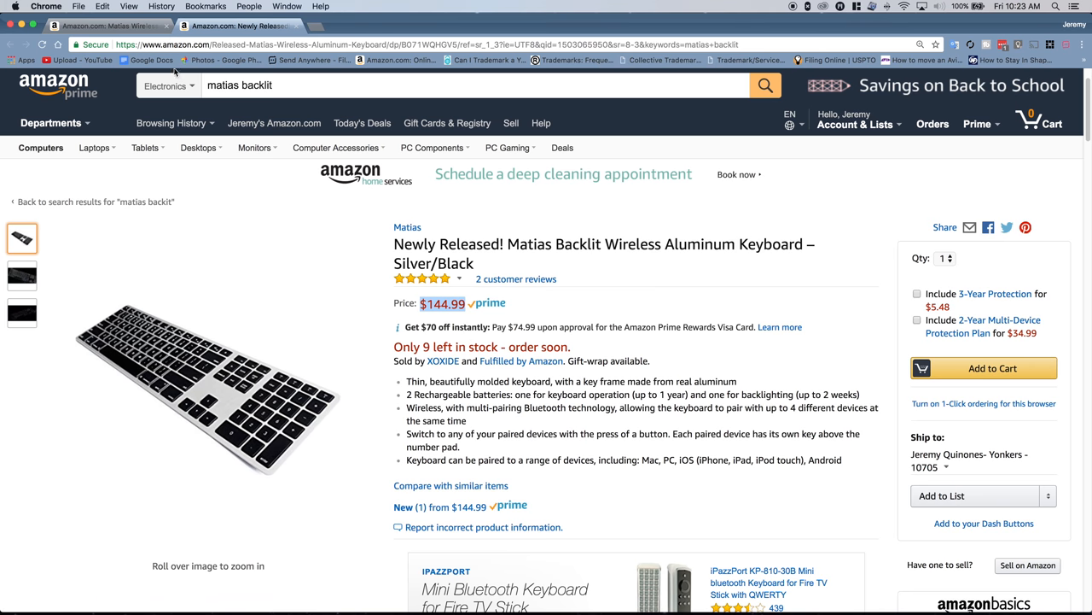